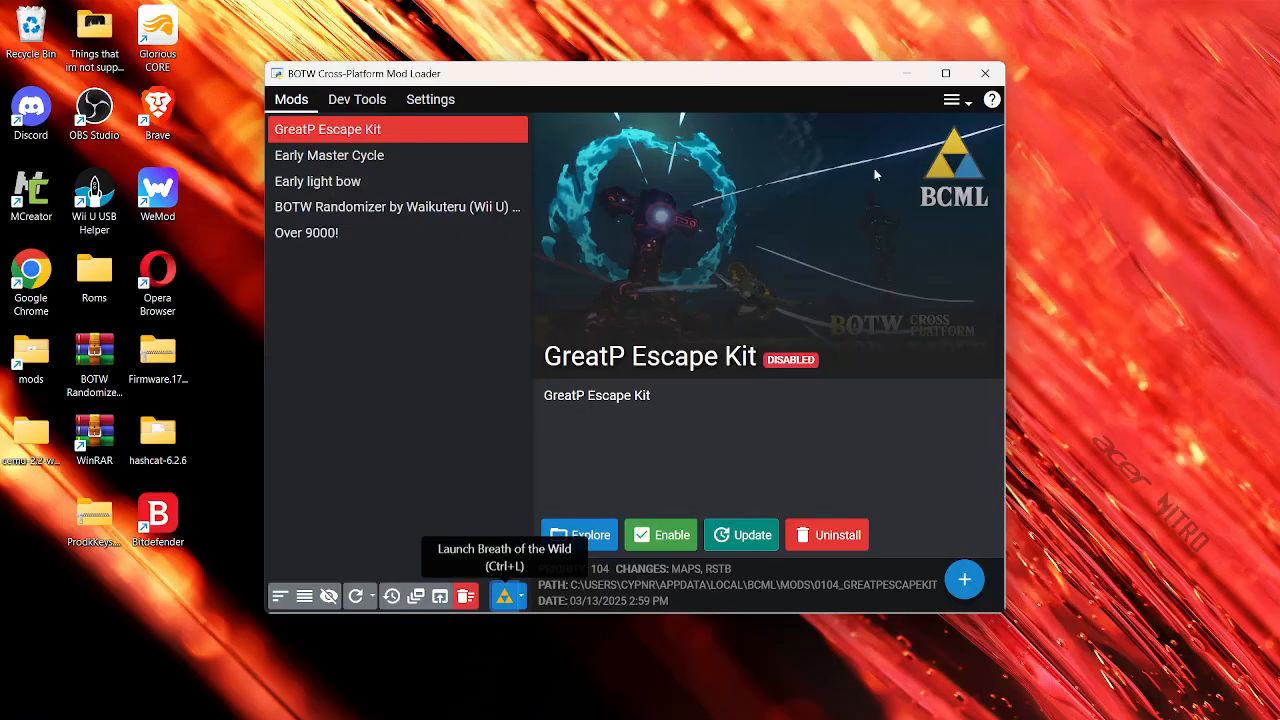
mouse_move(812, 324)
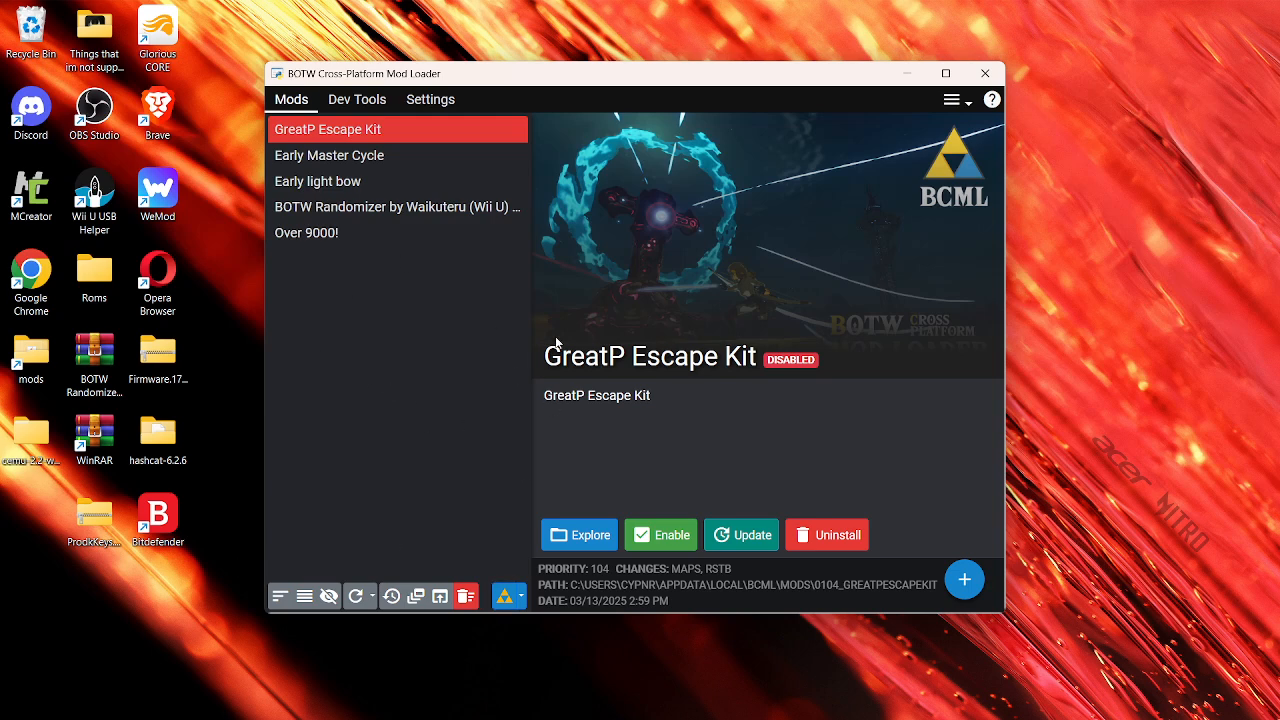
mouse_move(434, 356)
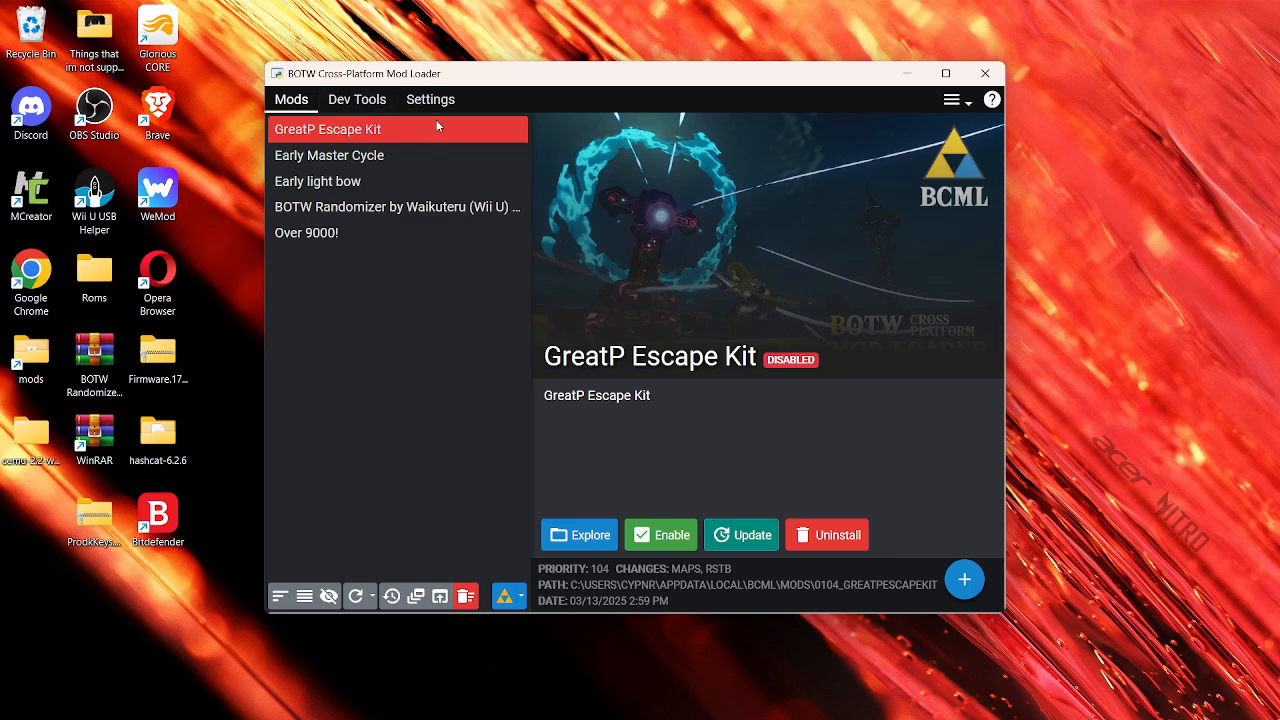
Browse for a new Cemu Directory from BCML's Settings
click(430, 100)
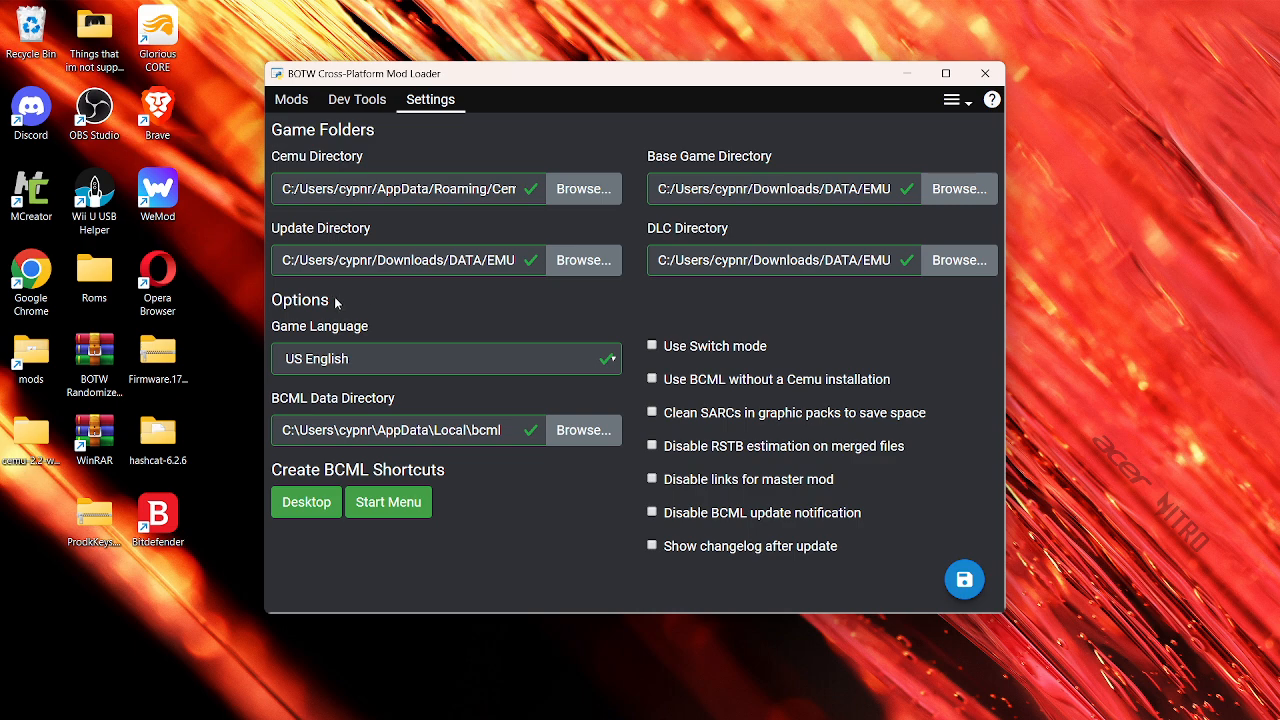
mouse_move(576, 188)
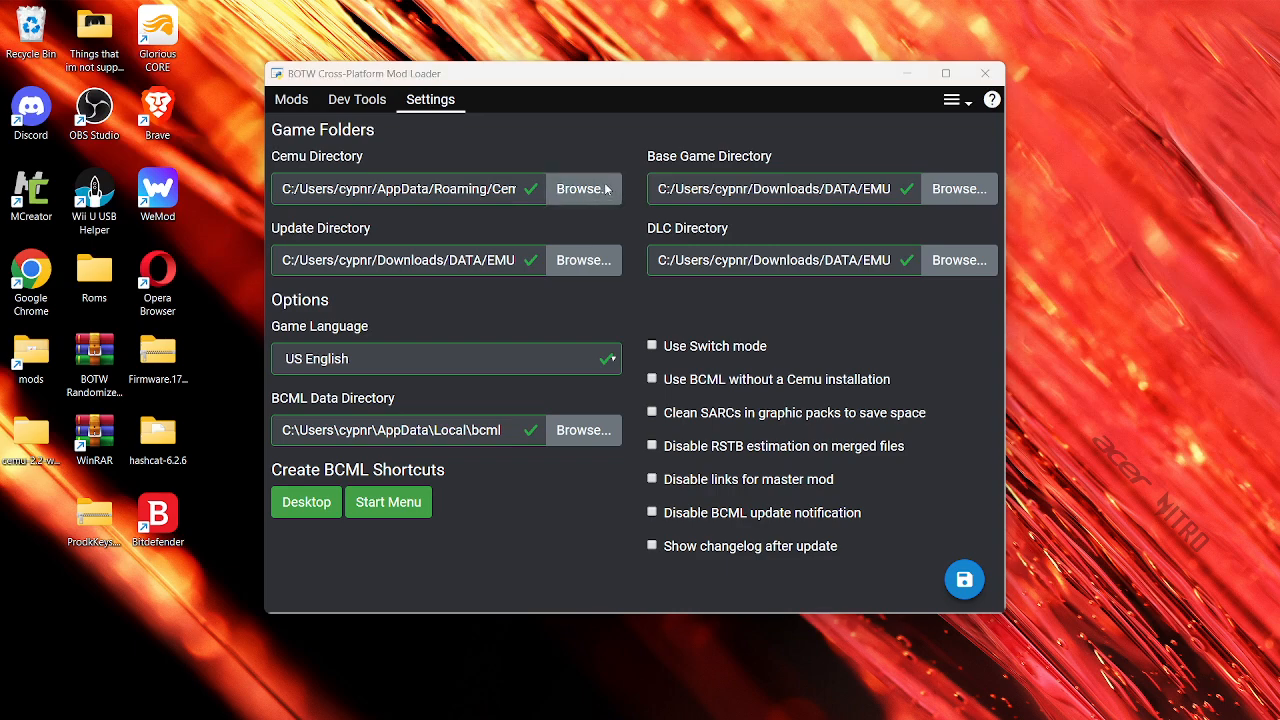
click(584, 188)
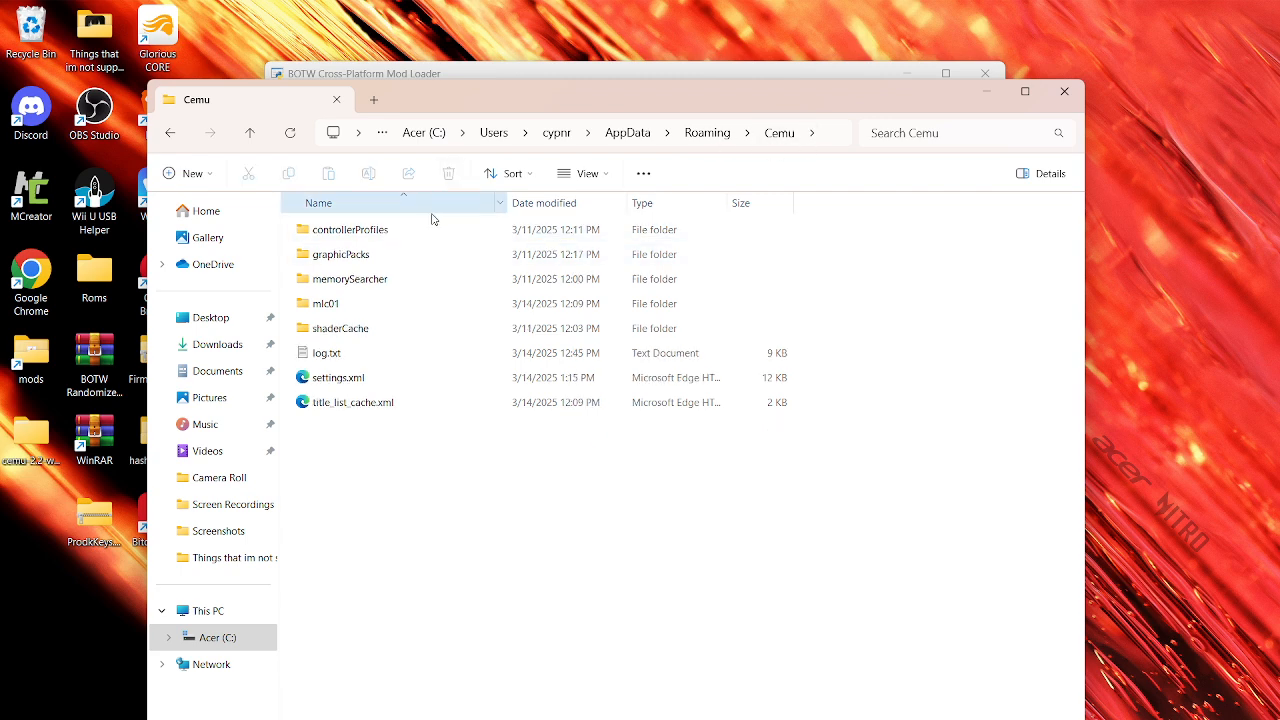
Reach the Desktop's cemu-2.2-windows-x64 folder, select Cemu_2.2 and focus the address bar
click(216, 344)
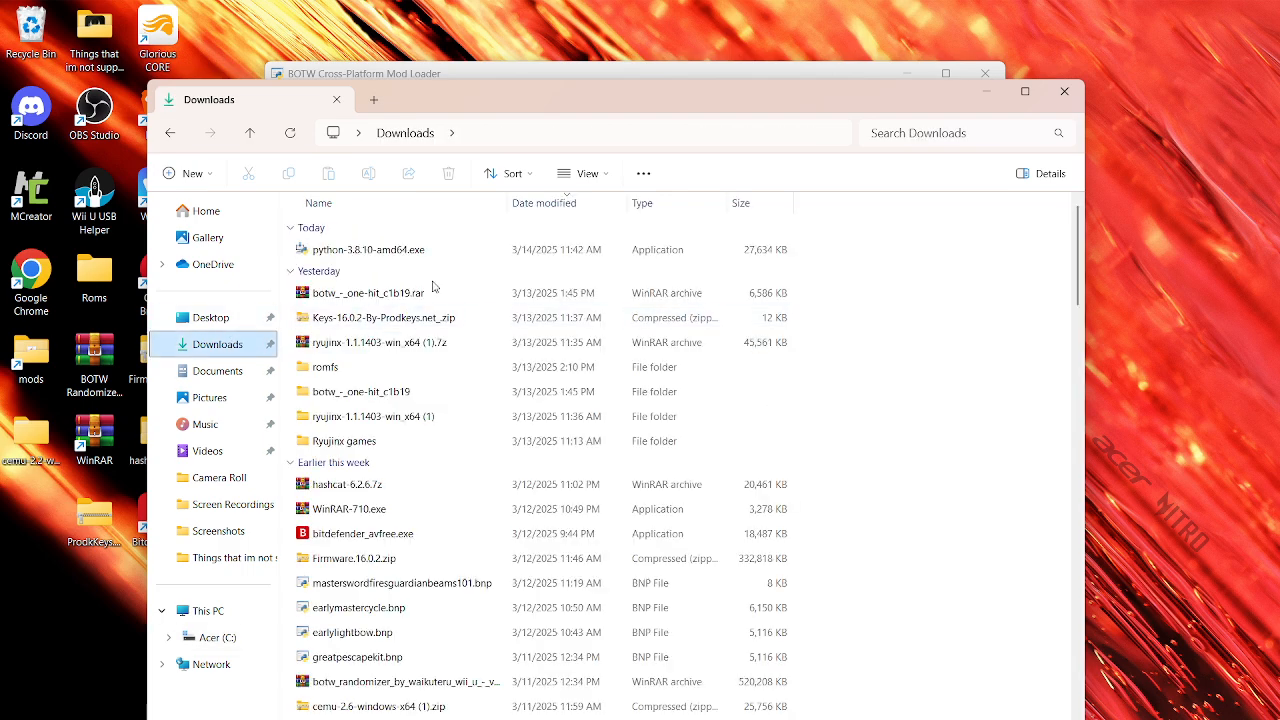
mouse_move(172, 288)
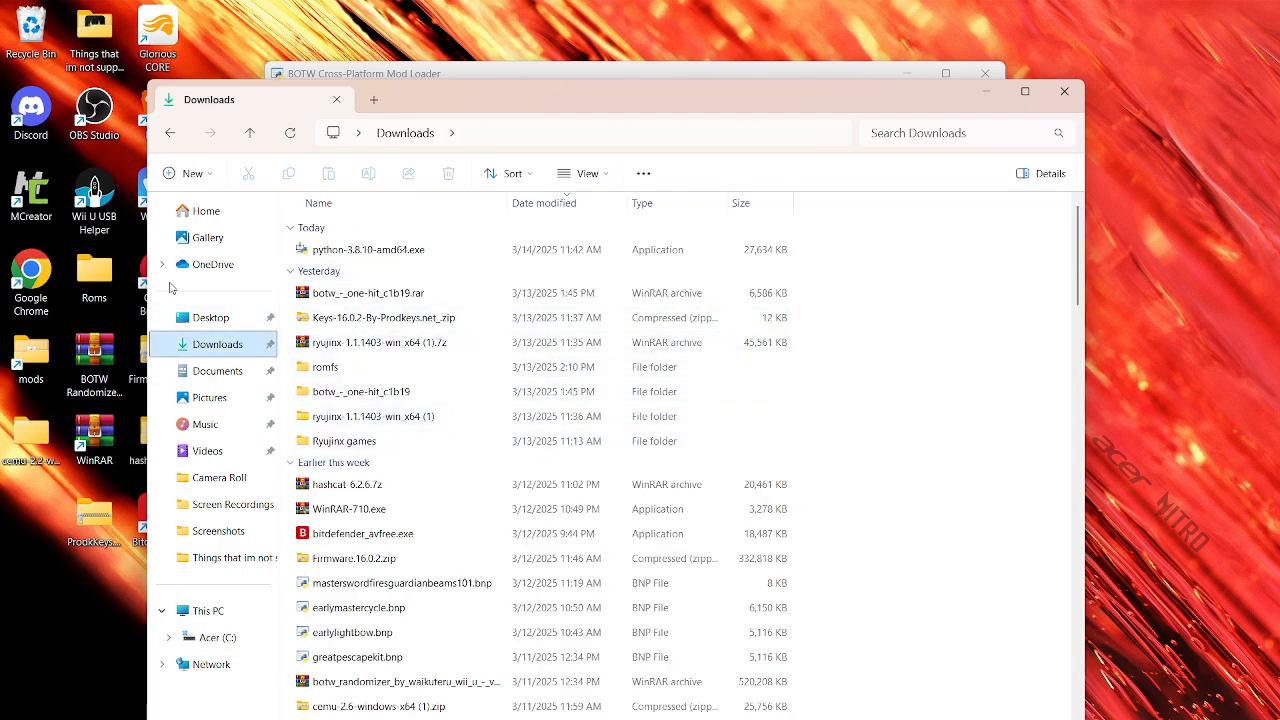
click(212, 316)
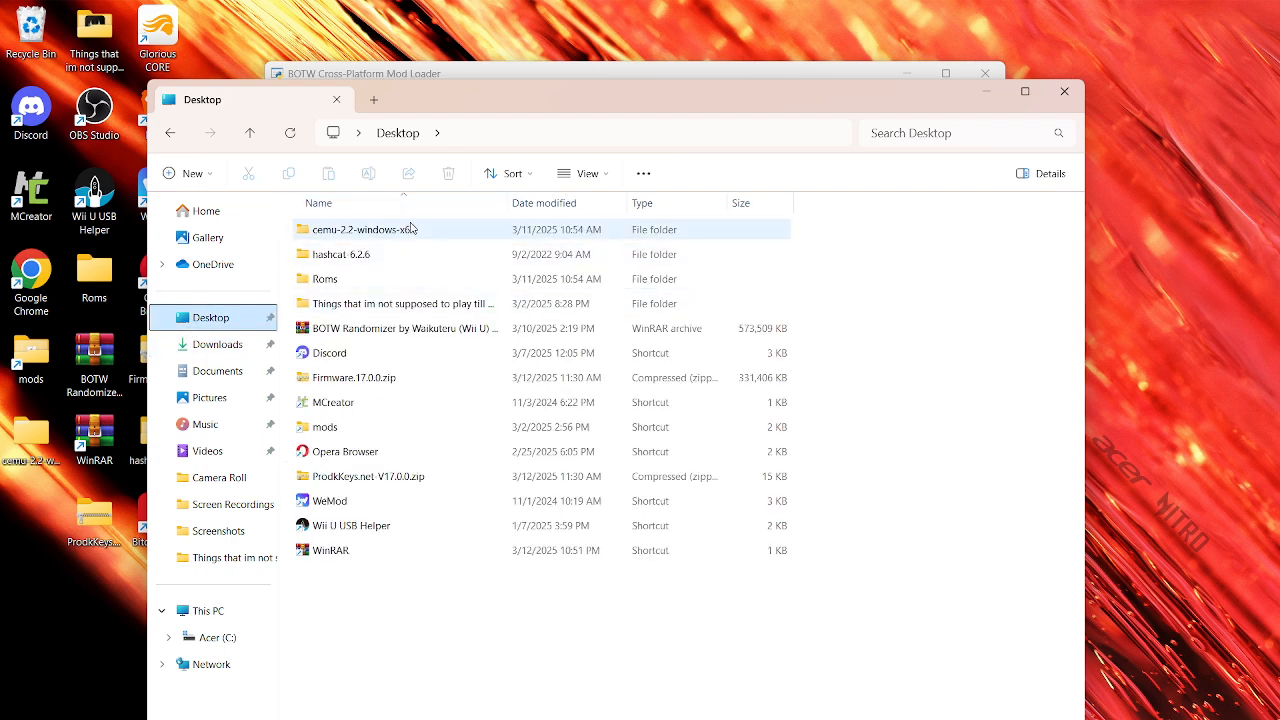
double_click(364, 228)
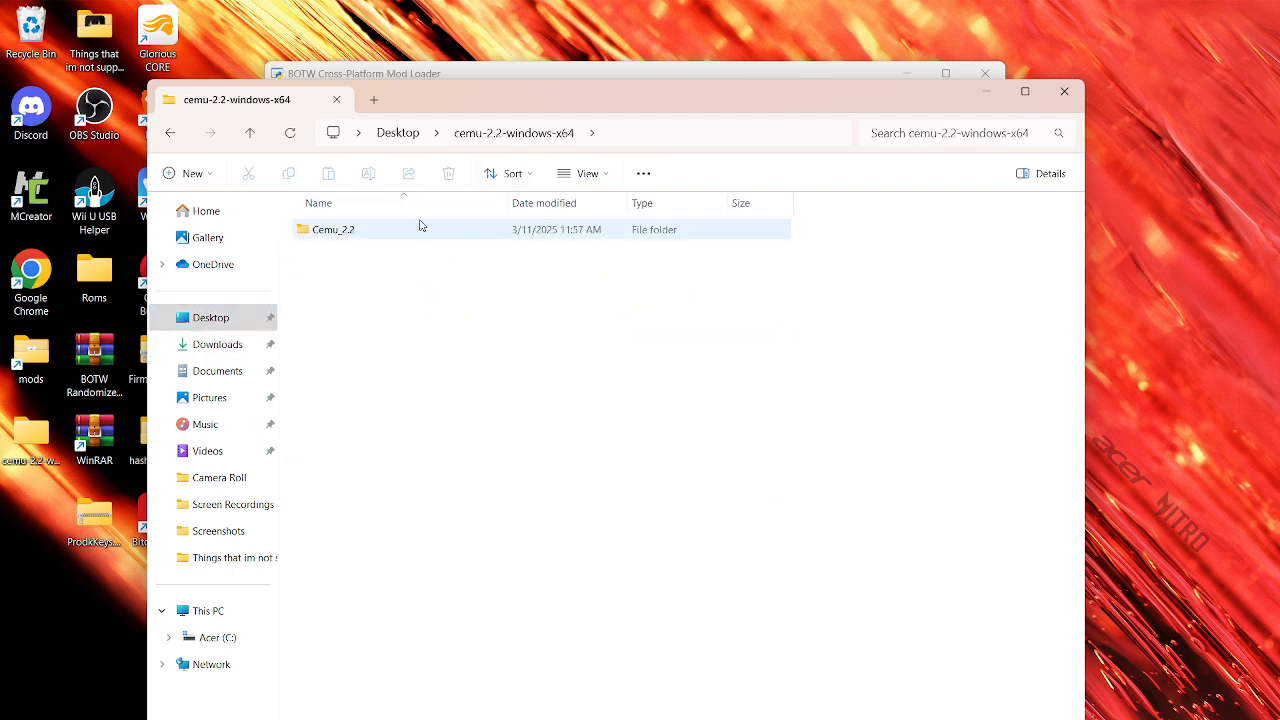
click(332, 228)
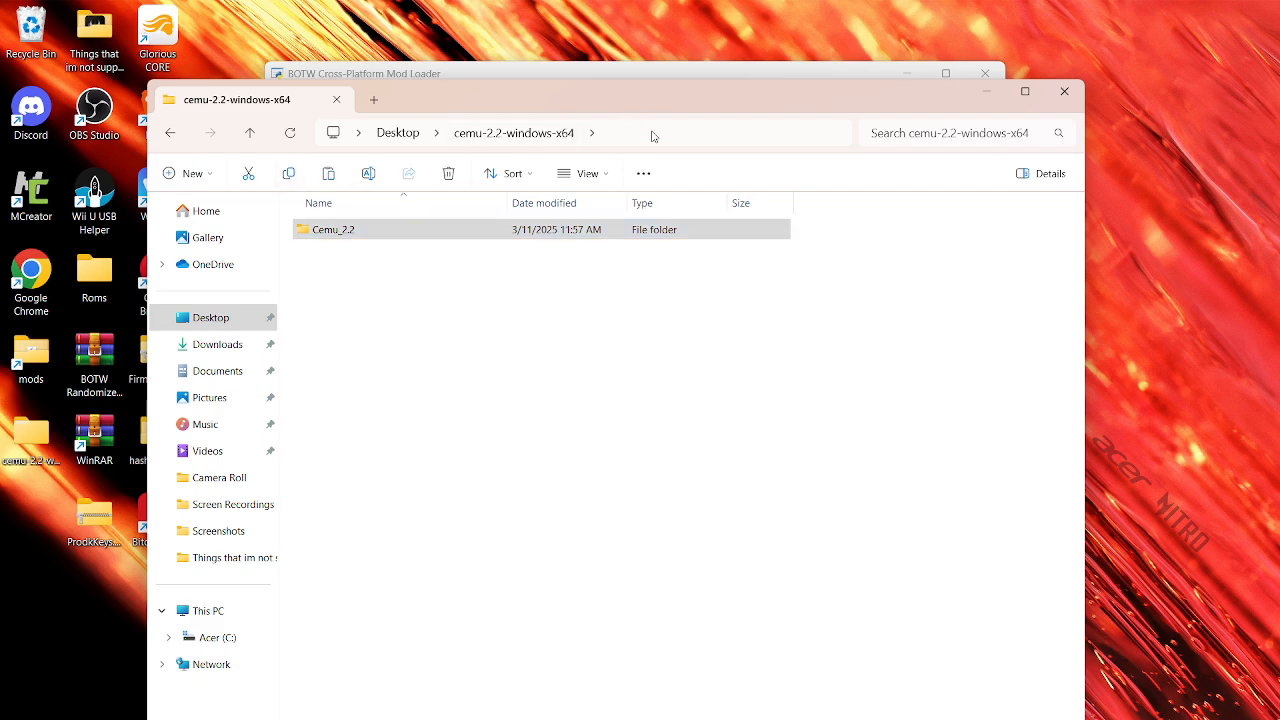
click(650, 132)
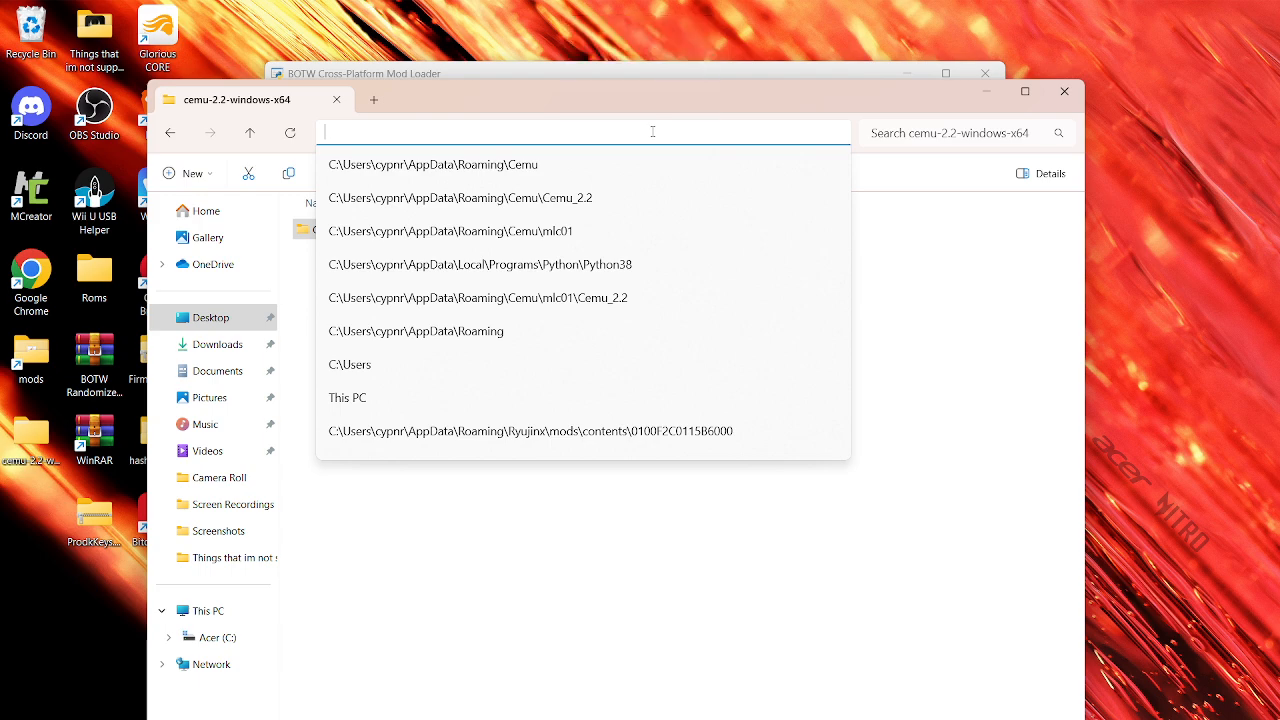
Enter the path C:\users\cypnr\appdata\roaming\ce into the address bar, fixing a stray letter
text(C:\)
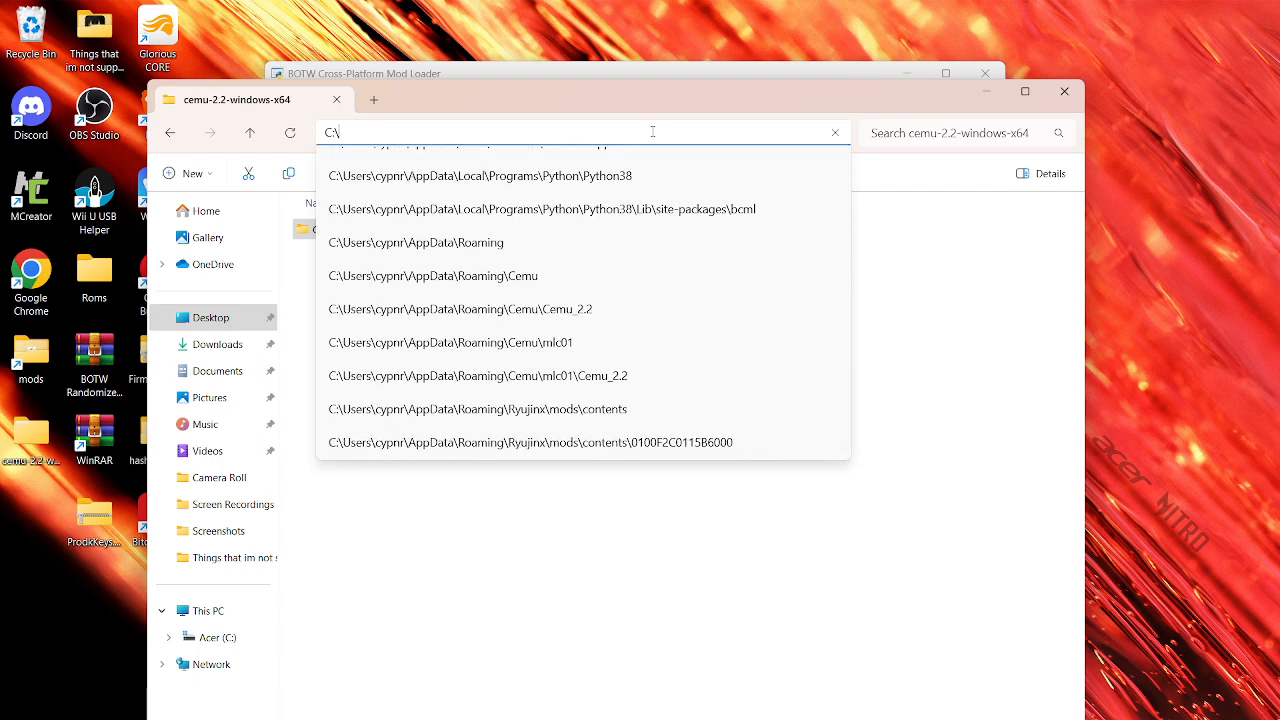
text(users)
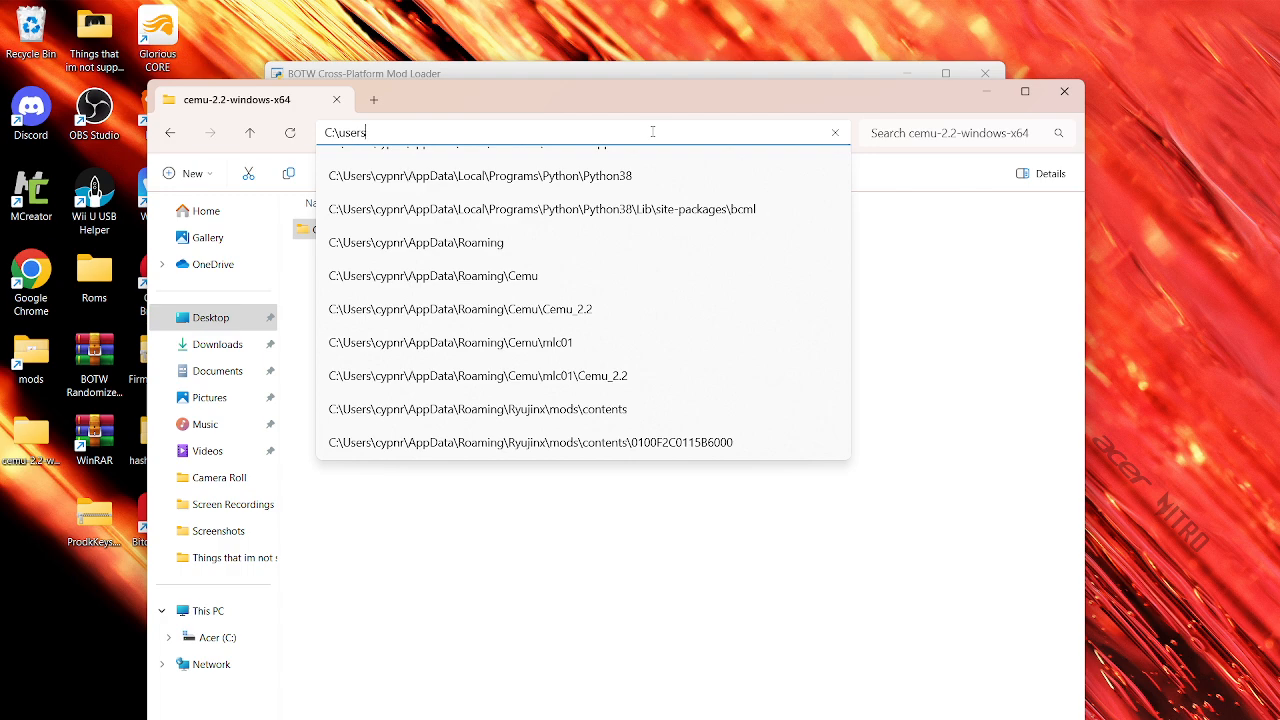
text(\)
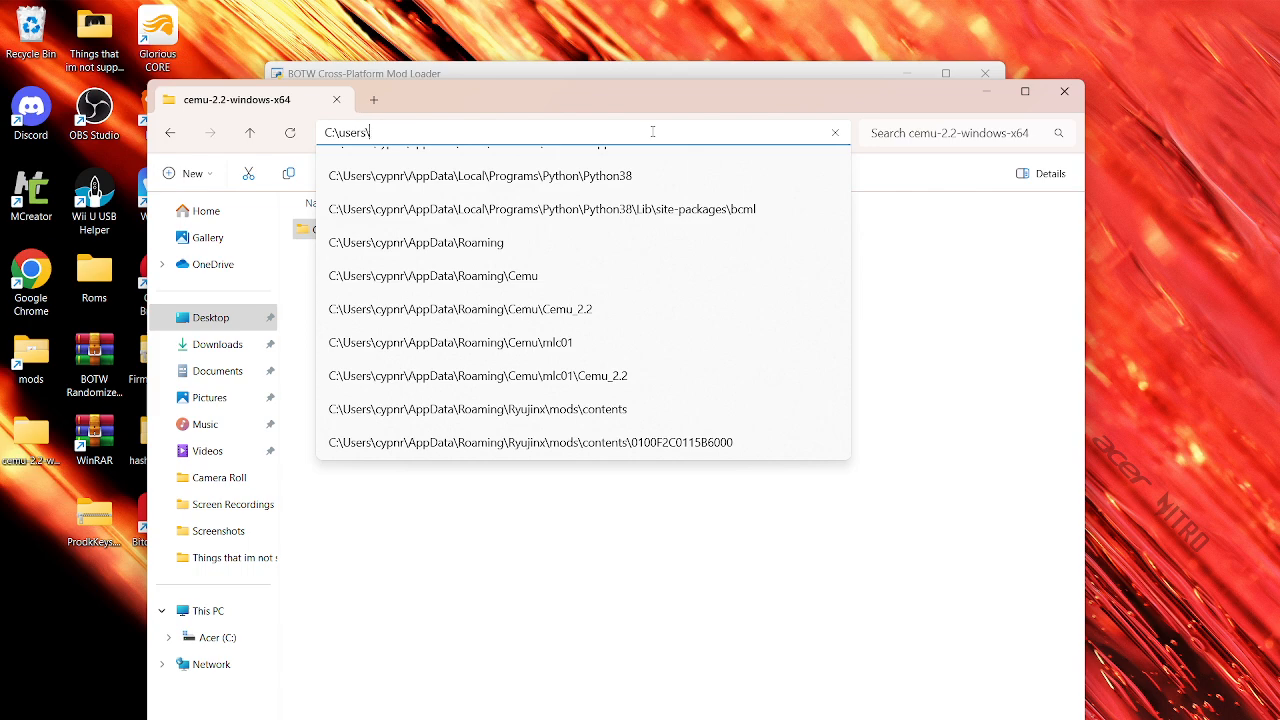
text(c)
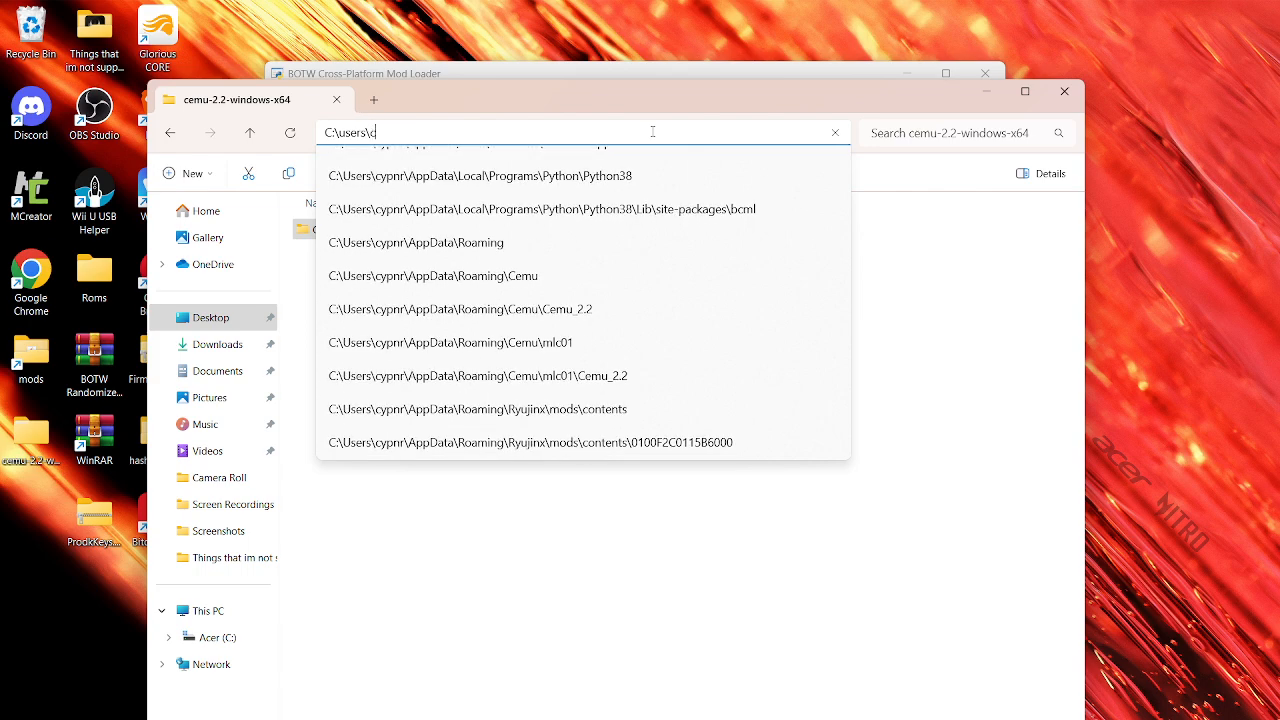
text(ypnr)
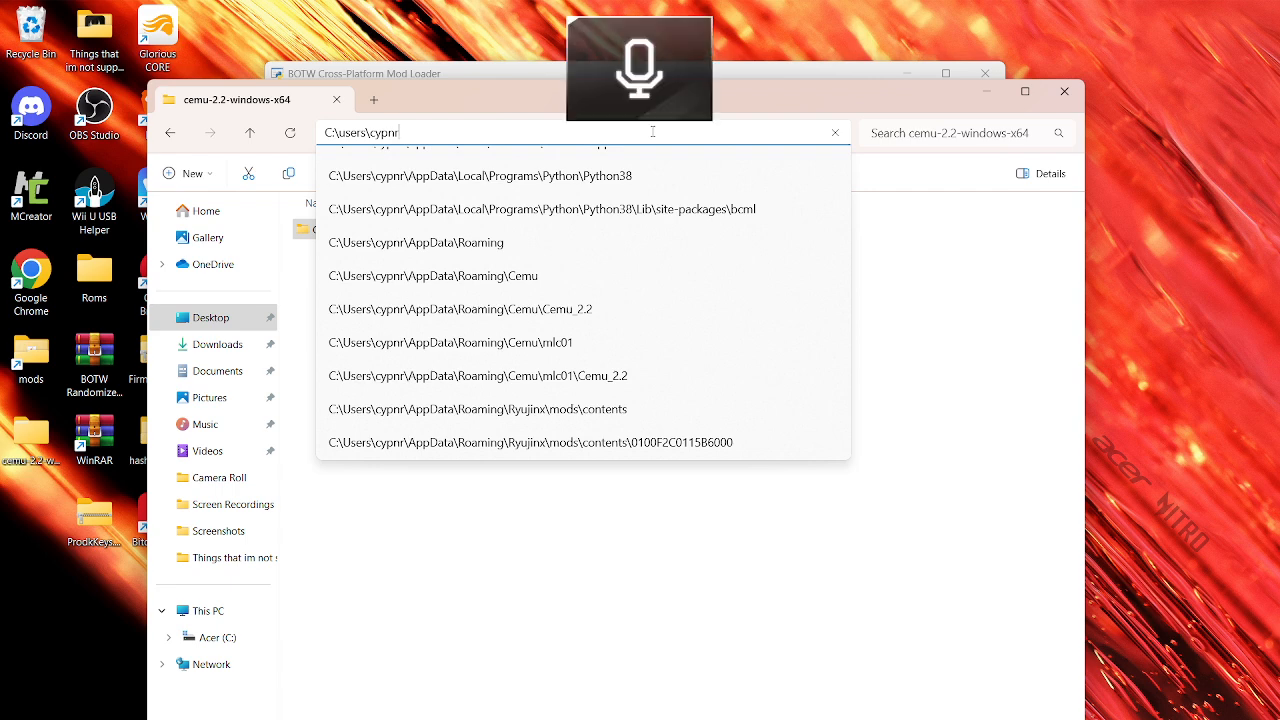
text(a)
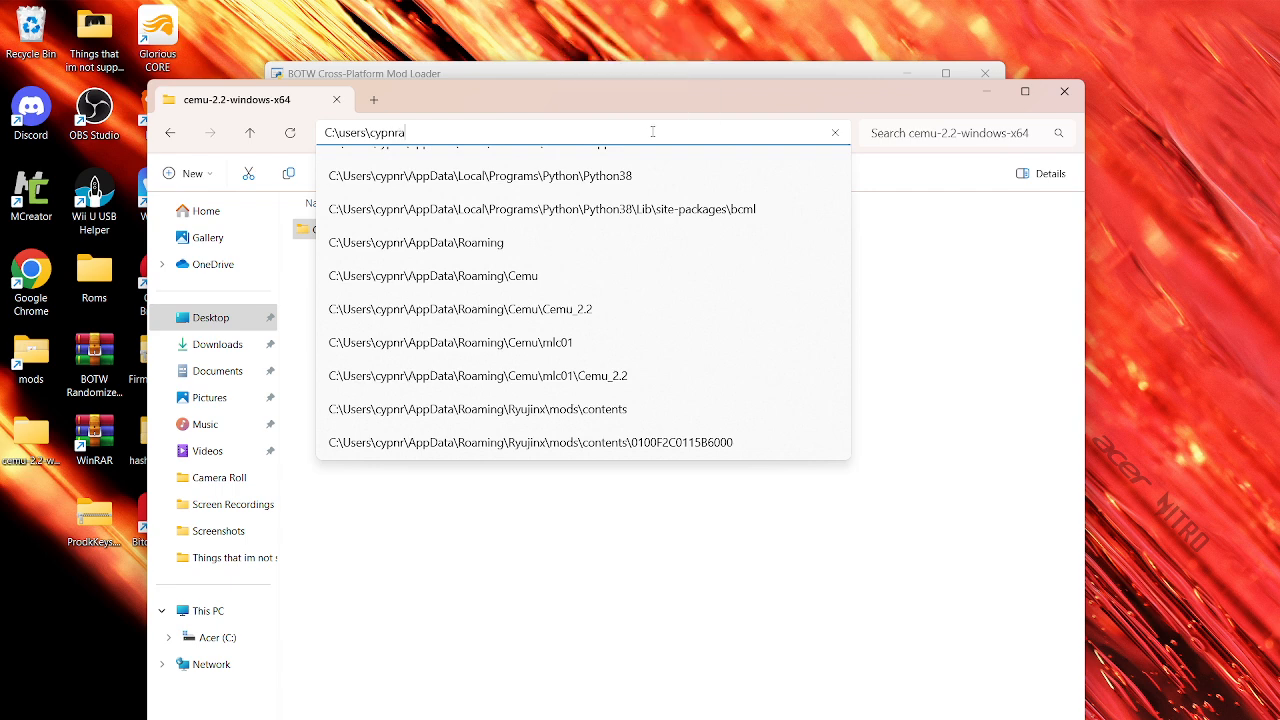
key(Backspace)
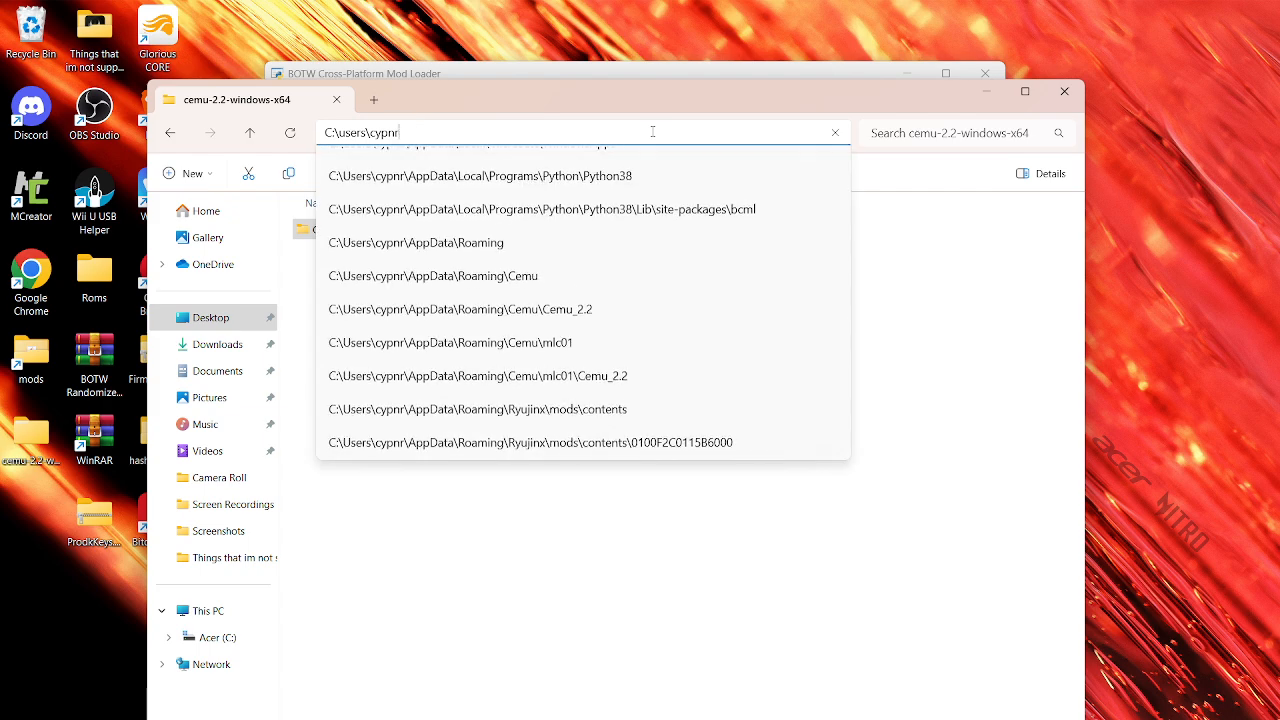
text(\appdat)
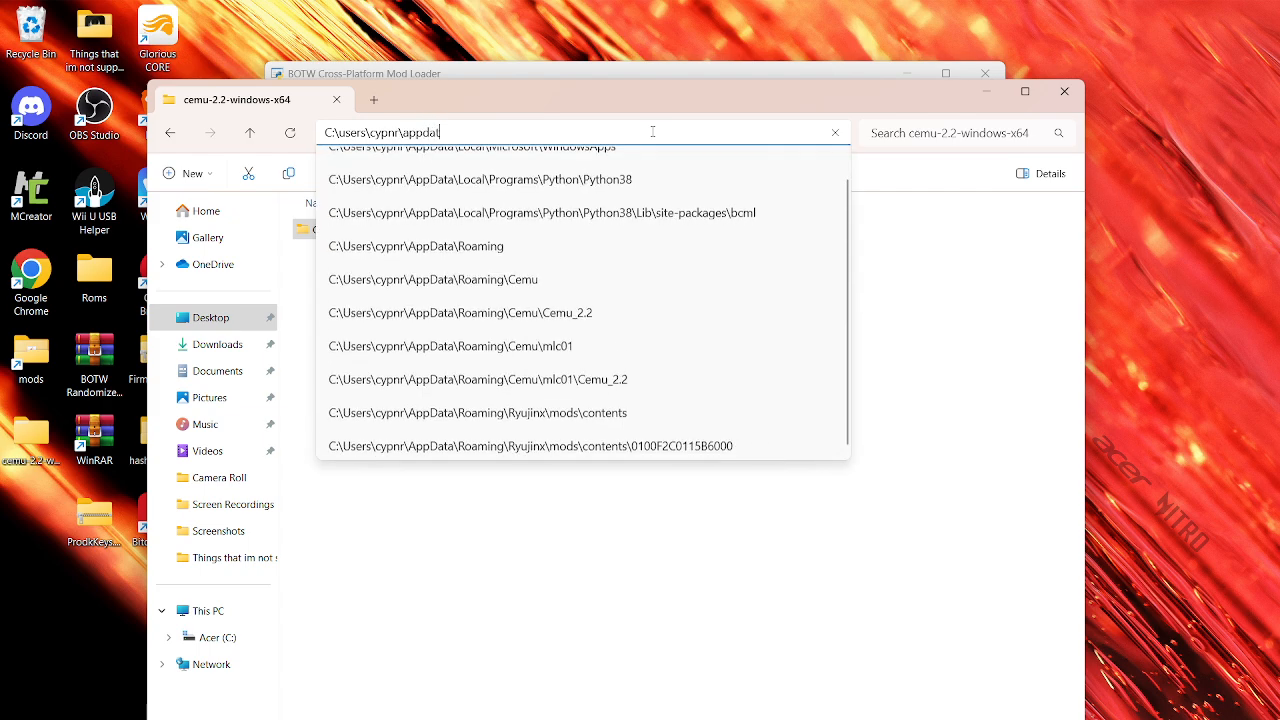
text(\)
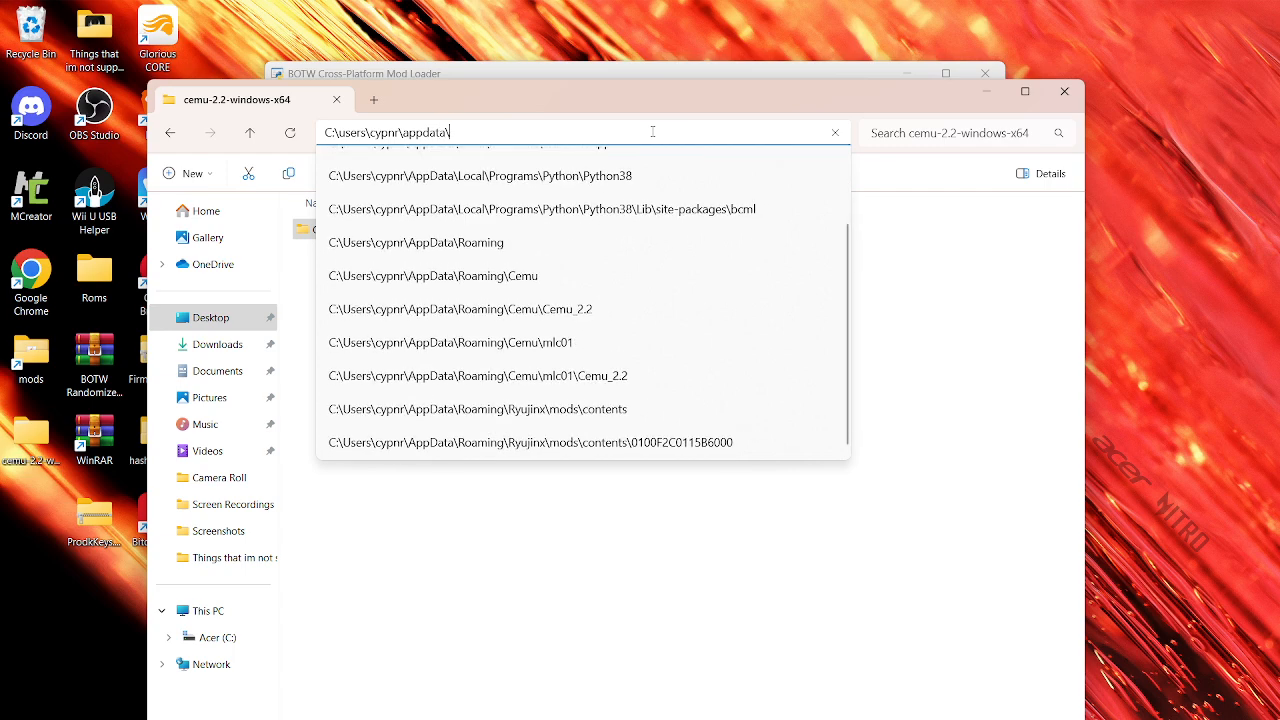
text(roaming)
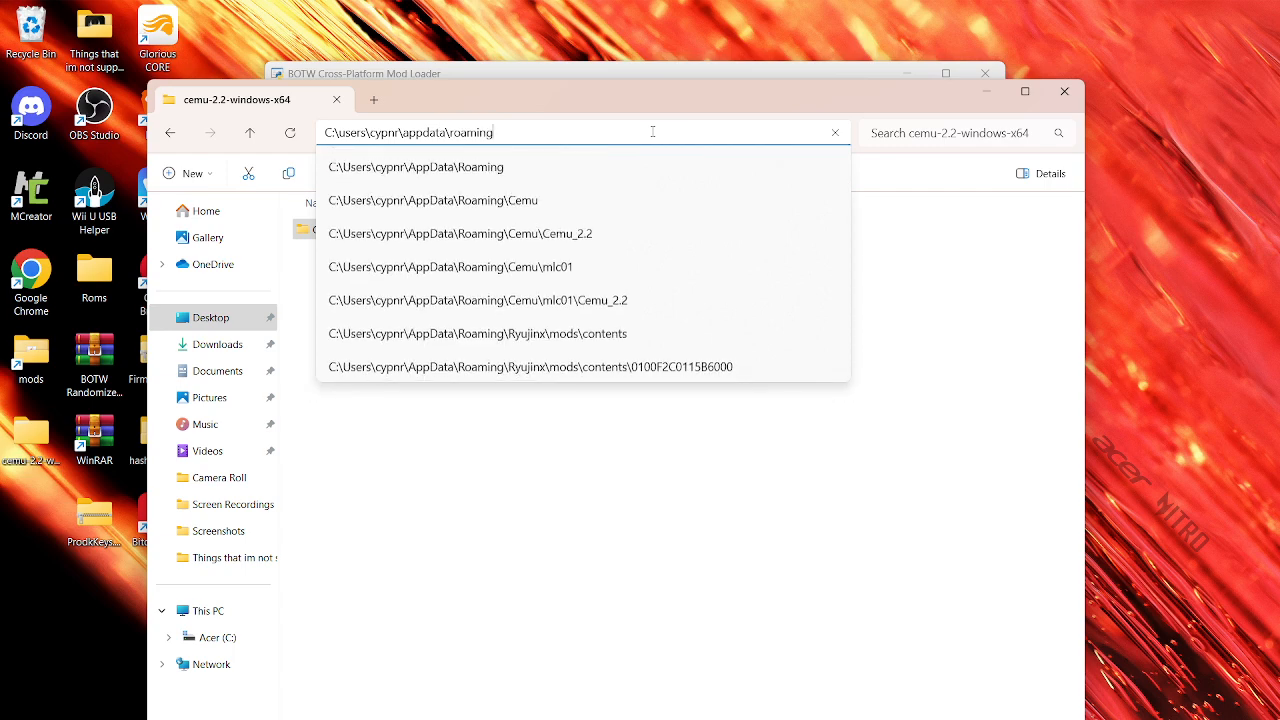
text(\cemu)
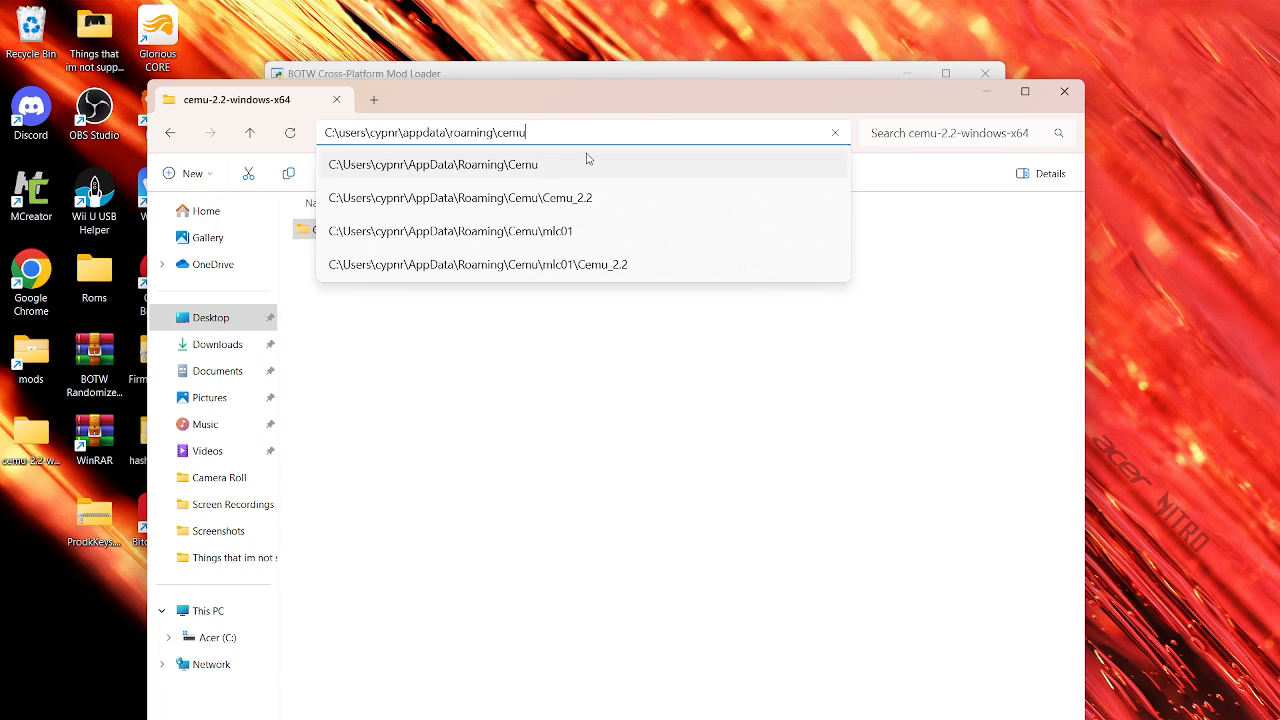
Follow the Roaming\Cemu suggestion into its Cemu_2.2 folder and return to BCML
click(432, 164)
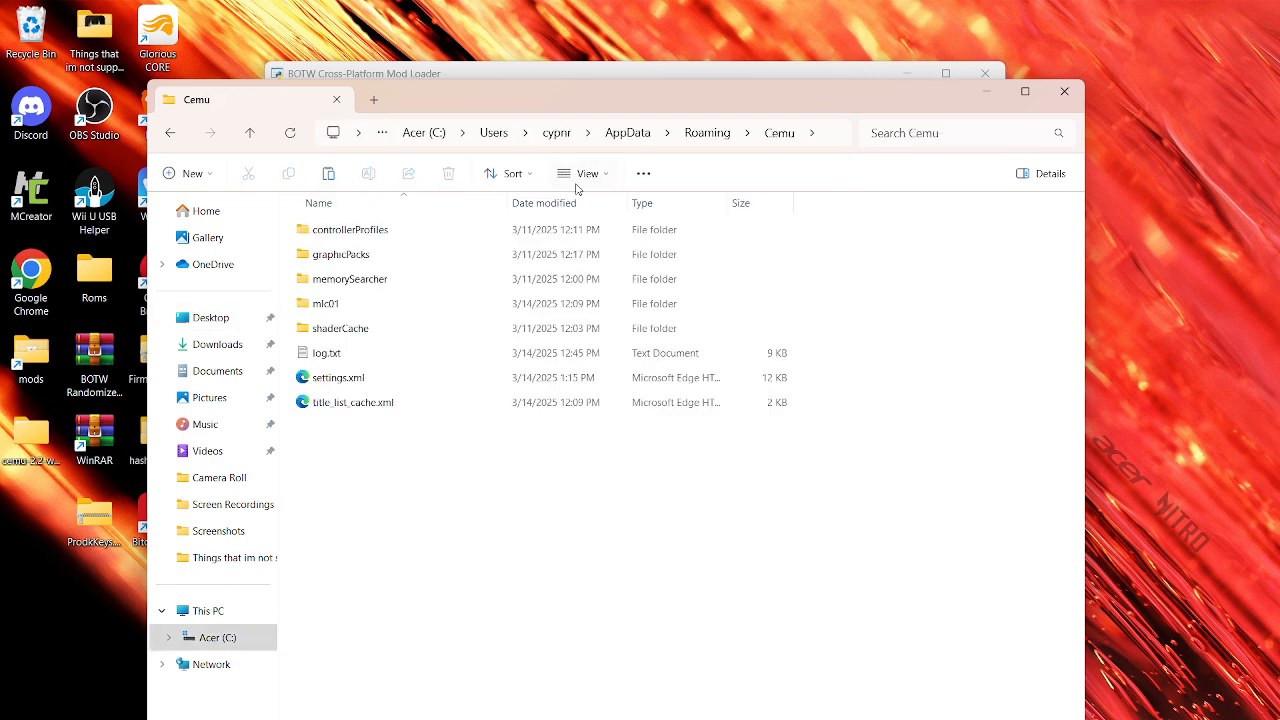
click(340, 376)
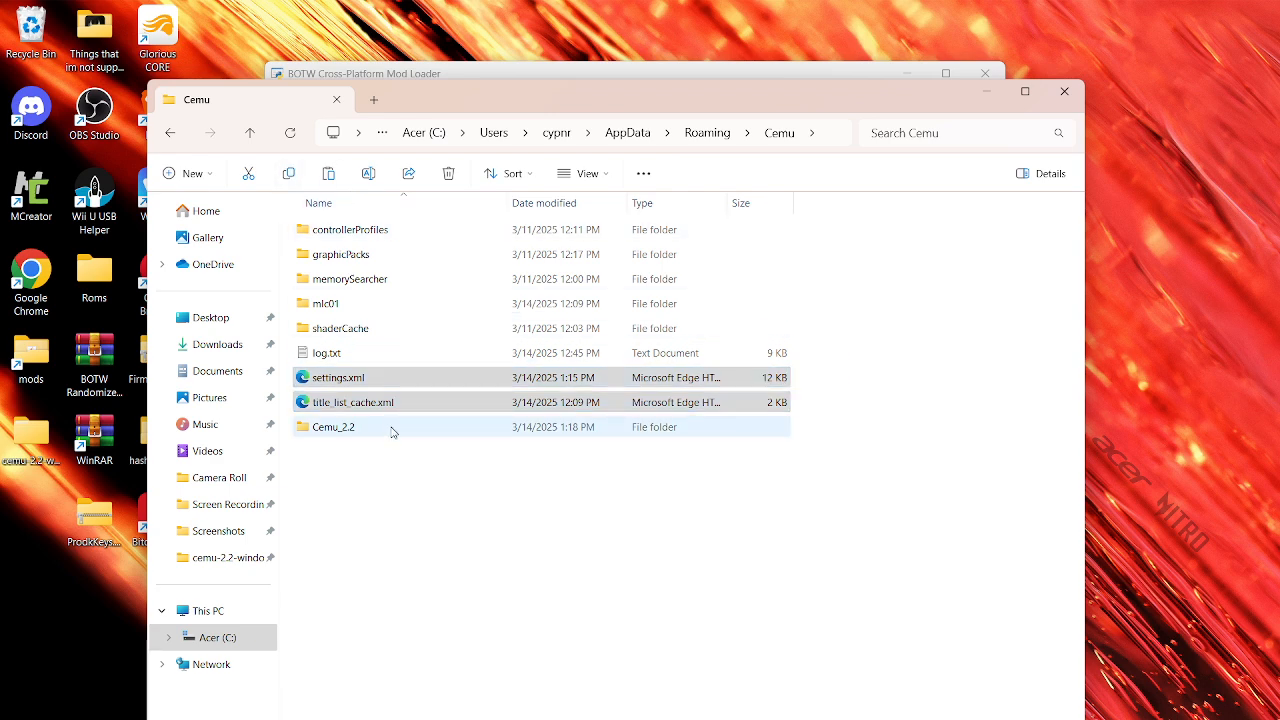
double_click(334, 428)
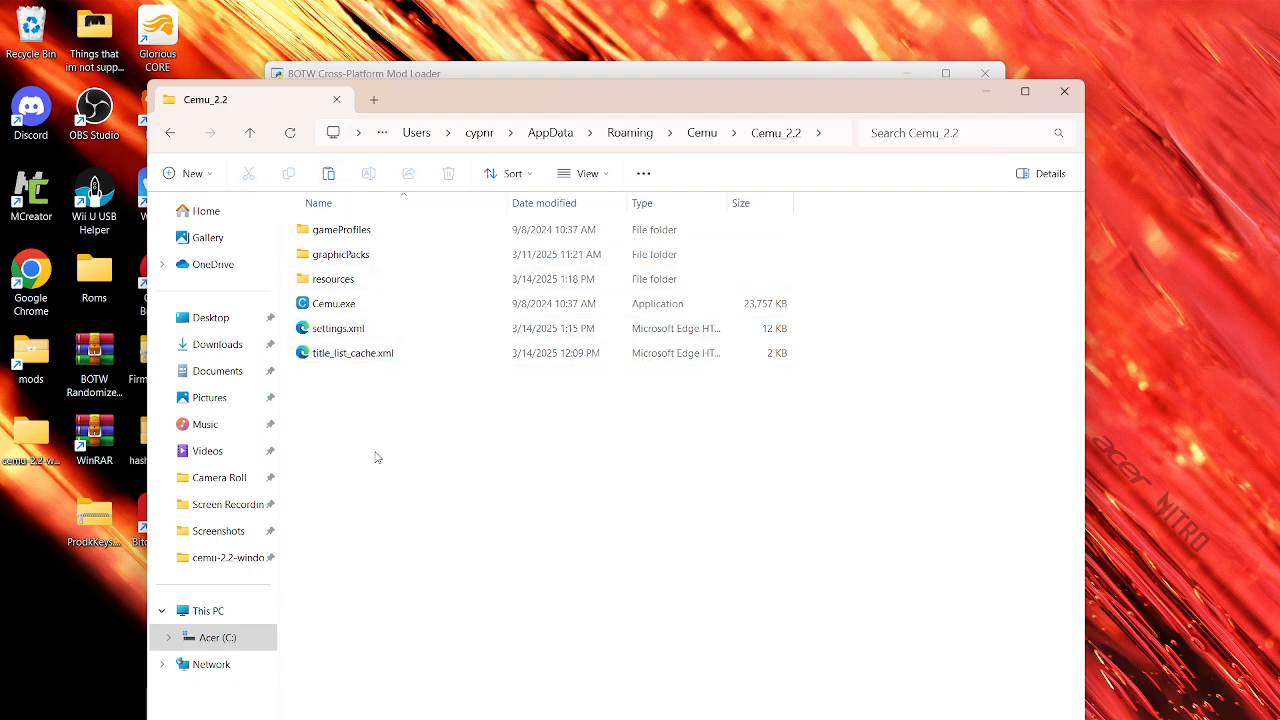
click(960, 132)
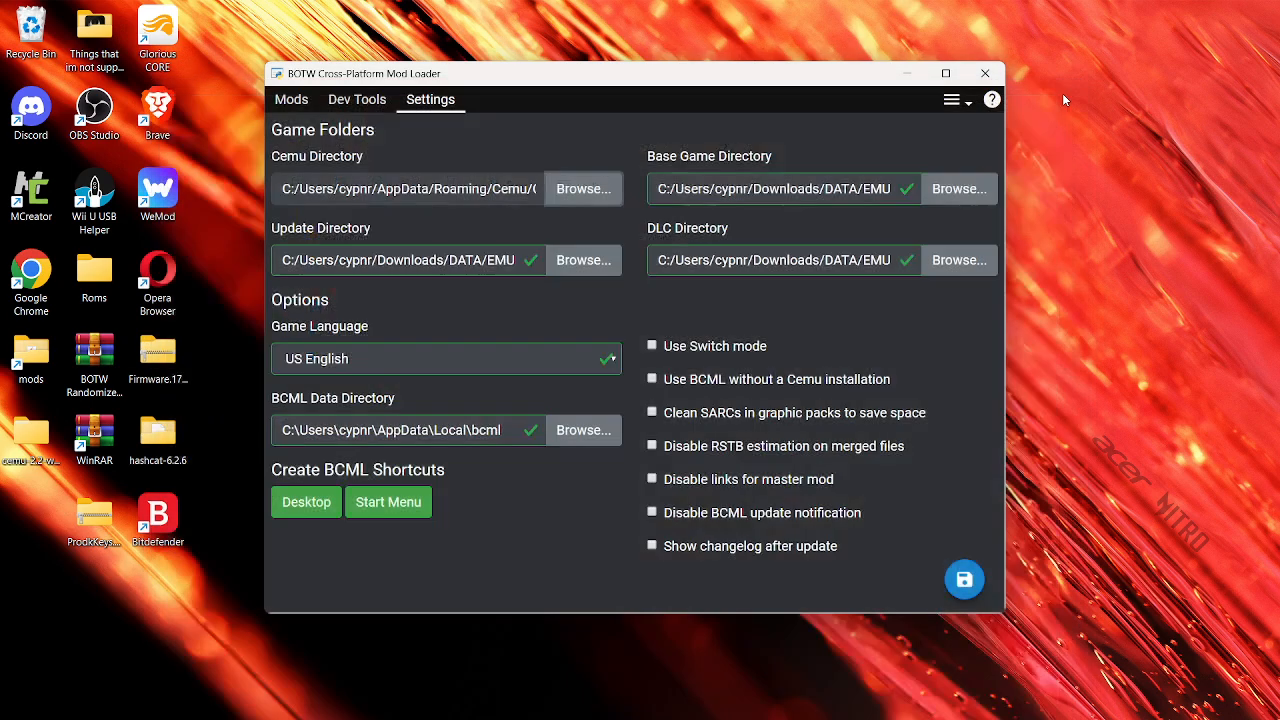
Select Cemu_2.2 as the Cemu Directory and save the settings, remerging mods to Done!
click(584, 188)
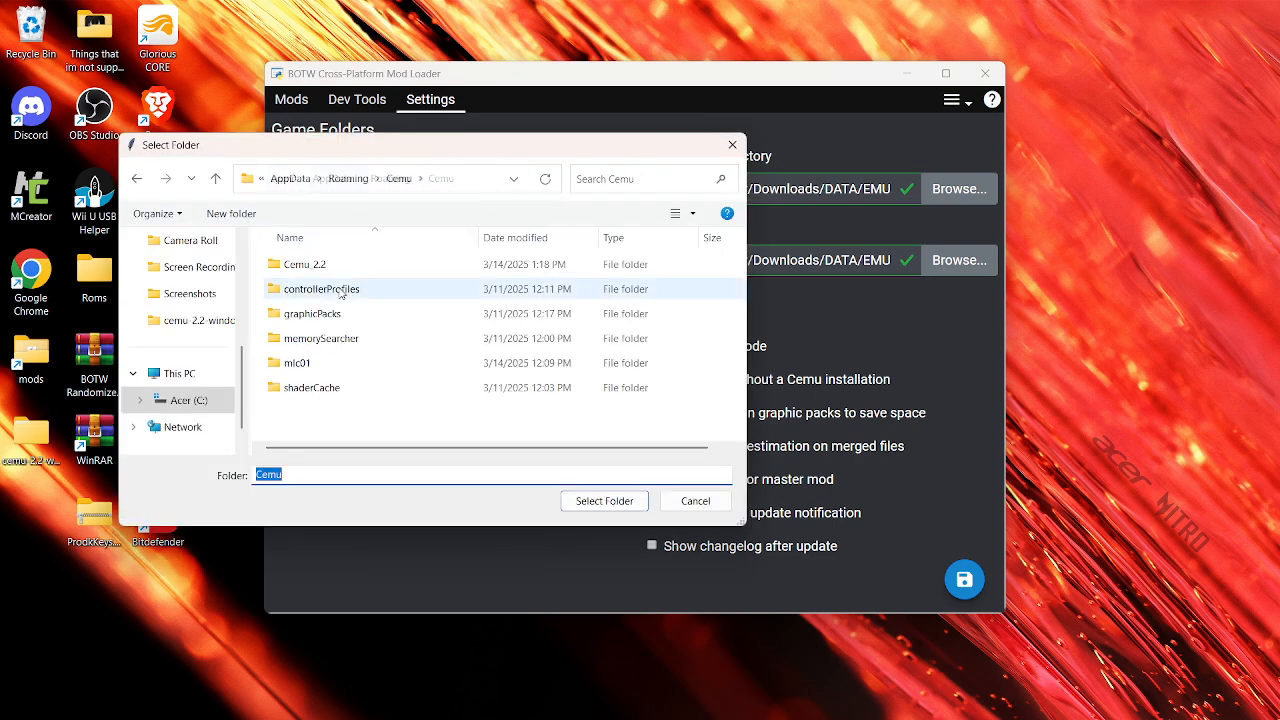
click(304, 264)
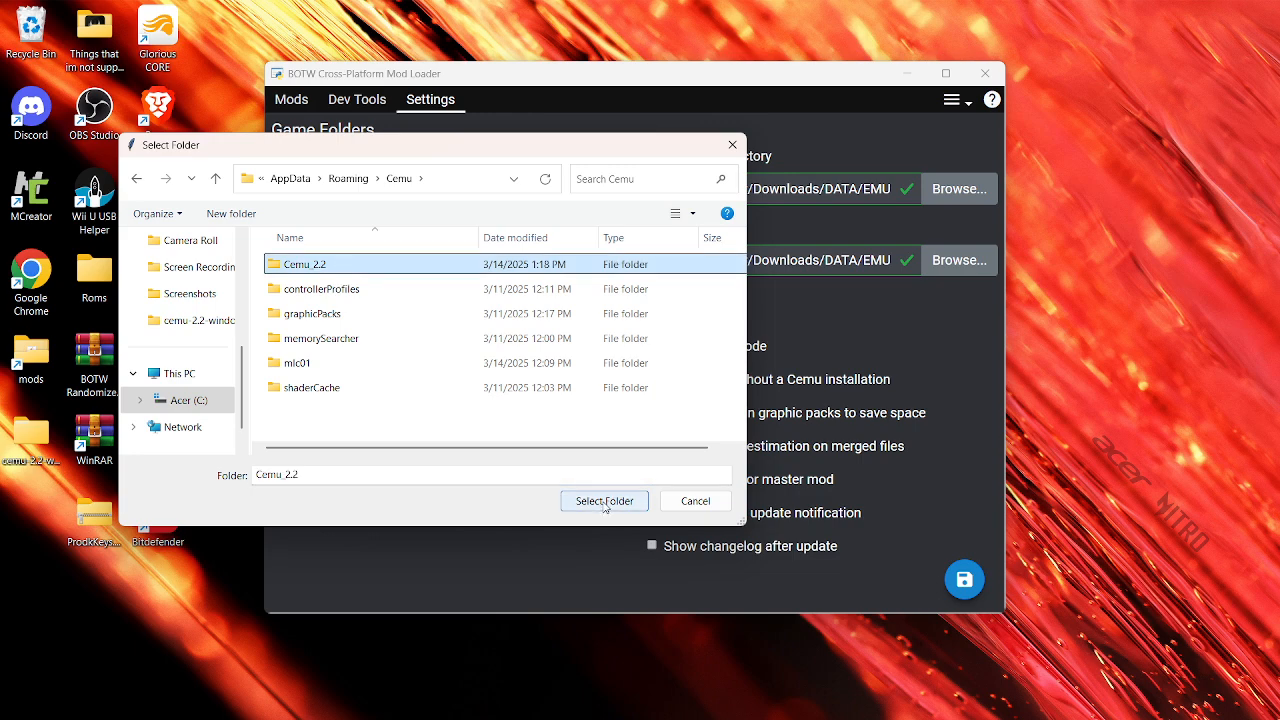
click(604, 500)
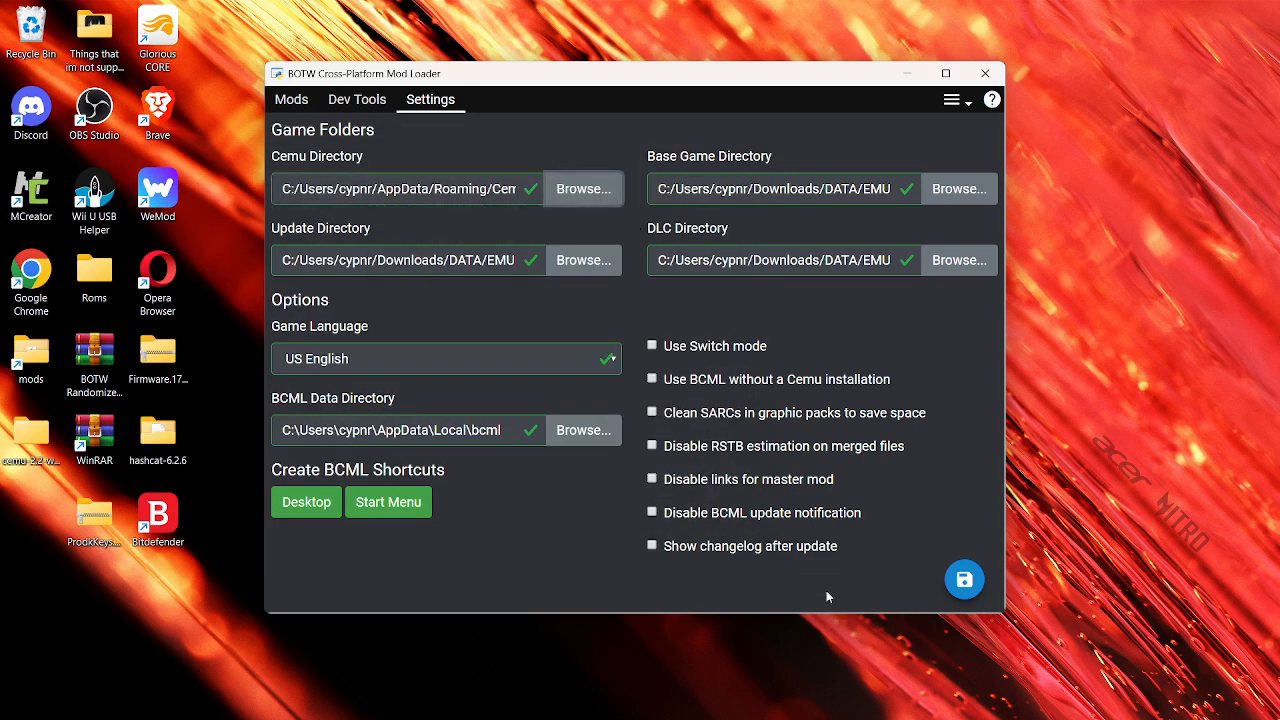
click(964, 580)
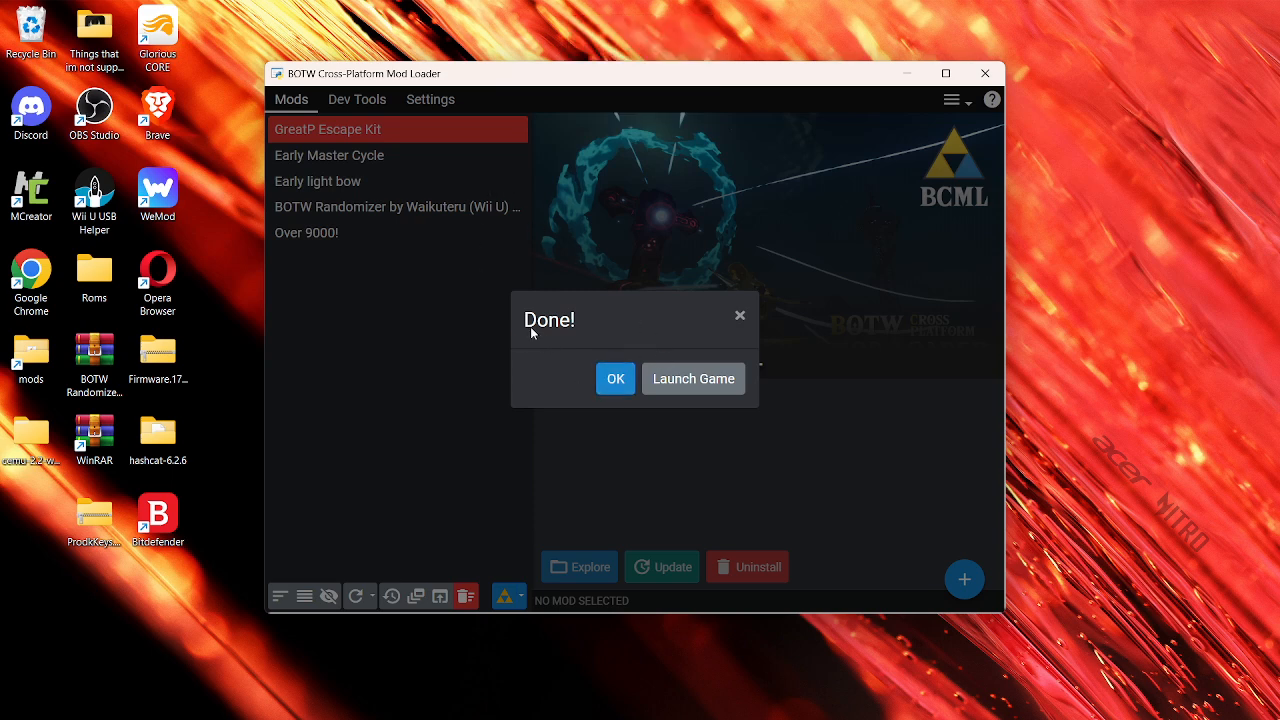
mouse_move(600, 390)
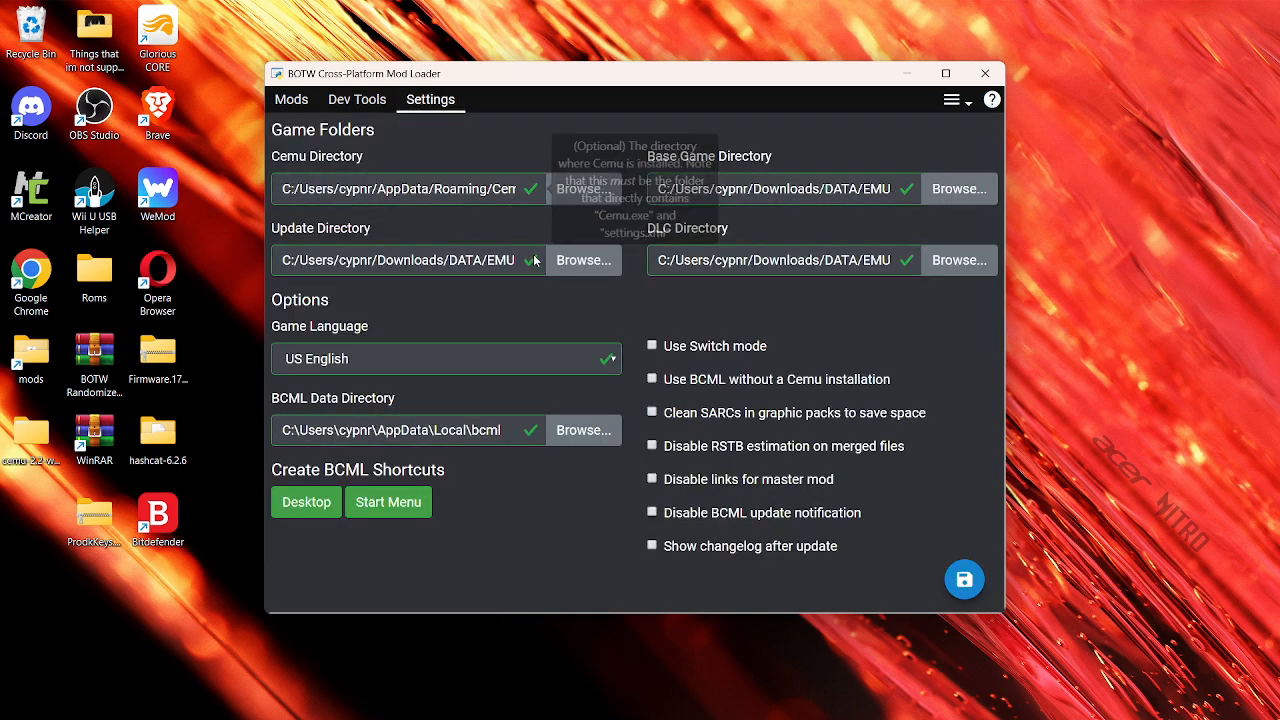
mouse_move(484, 188)
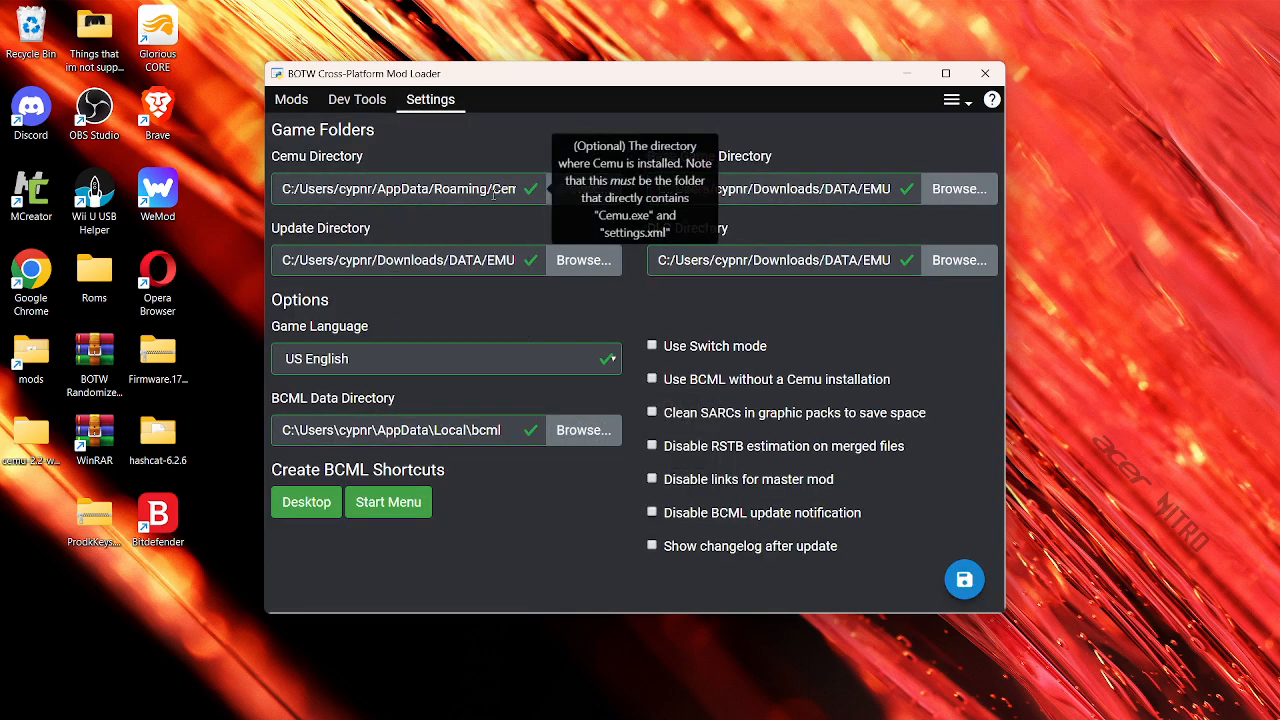